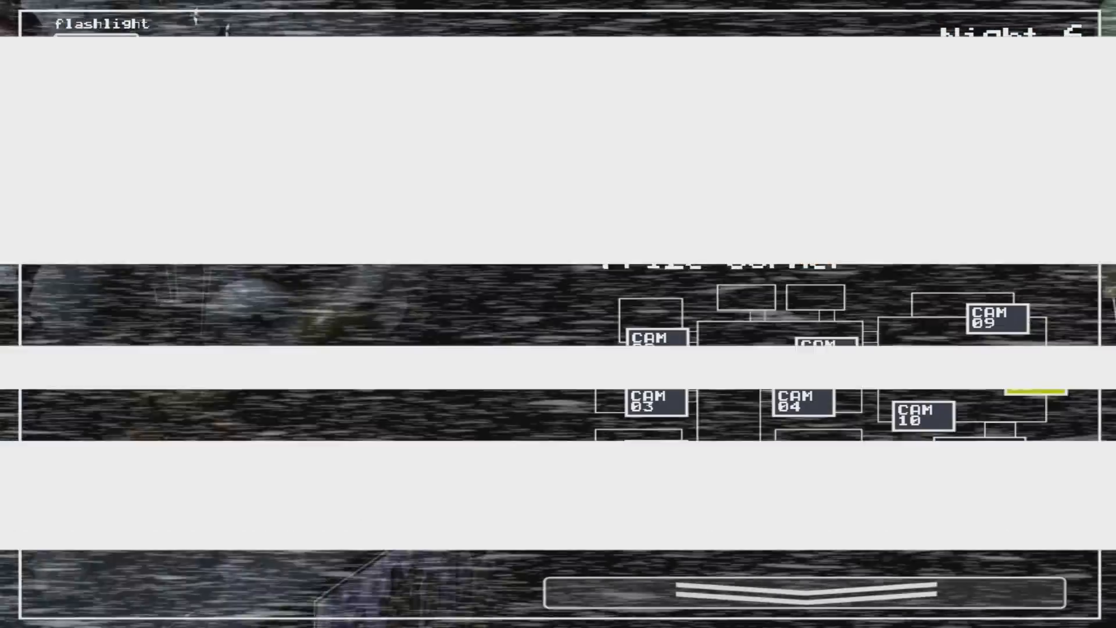
Lower the camera monitor via the bottom toggle bar to view the dark office
left_click(804, 596)
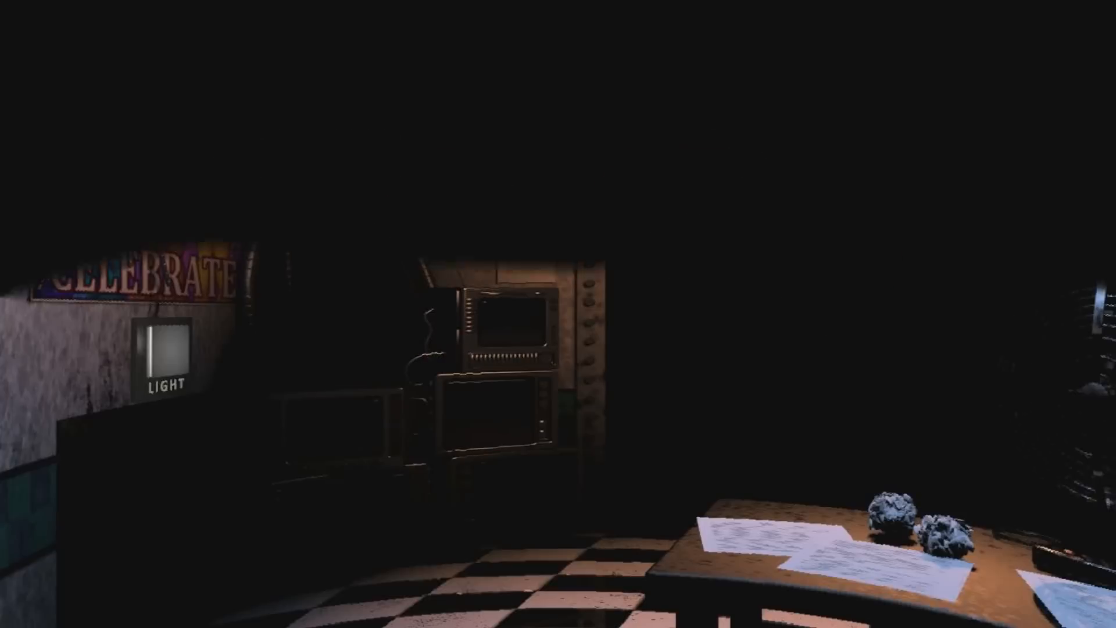